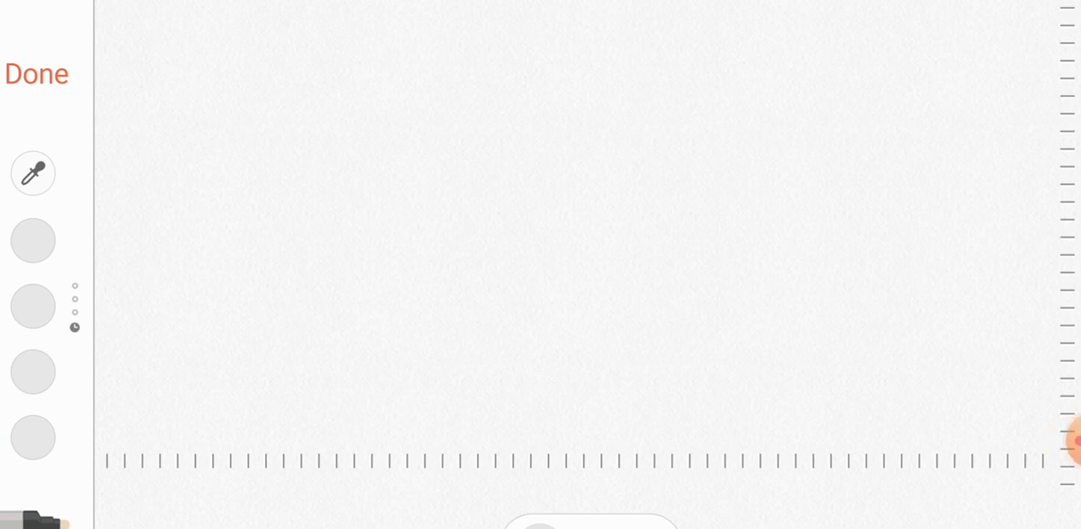
Step: Handwrite the long-division setup, 4 into 9372, near the top middle of the page
left_click(446, 228)
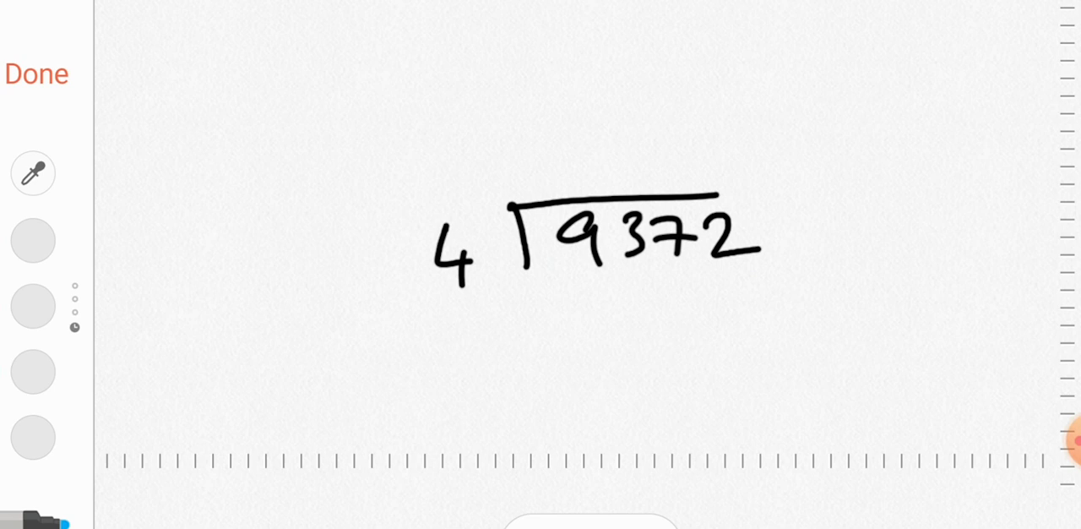
Step: Write quotient digits 2 and 3 above 9372 with small carried-1 remainder marks between digits
left_click_drag(583, 166, 608, 148)
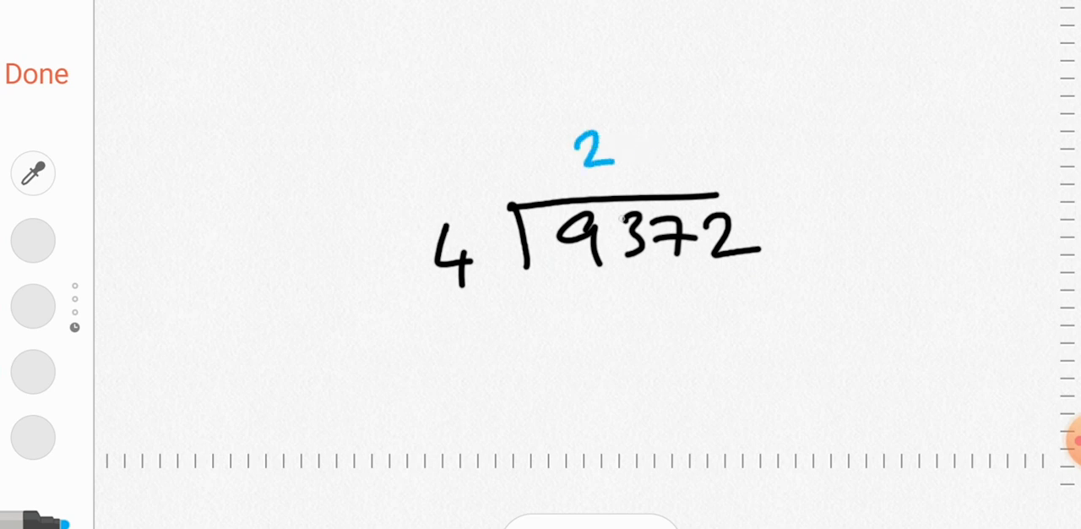
left_click_drag(615, 203, 619, 228)
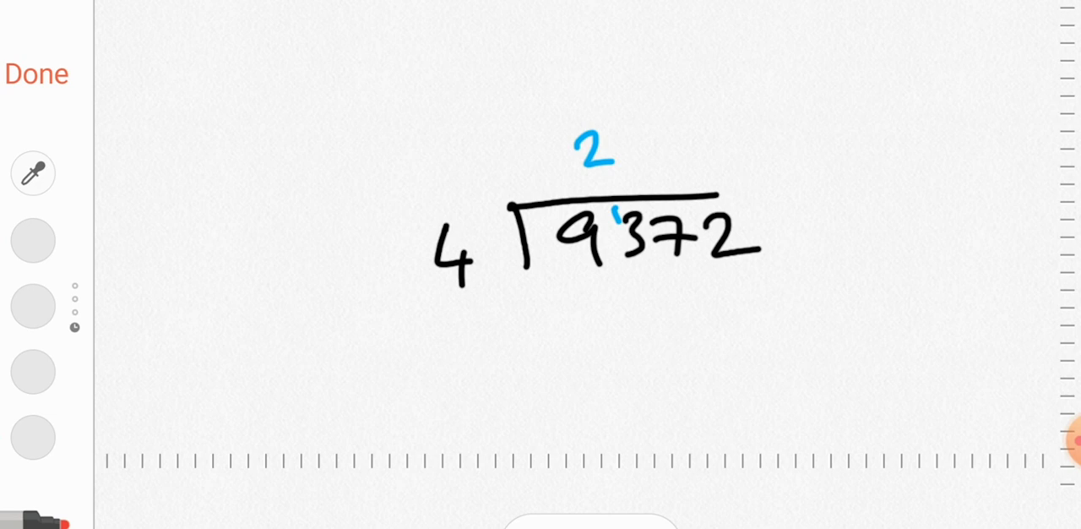
left_click_drag(642, 127, 642, 165)
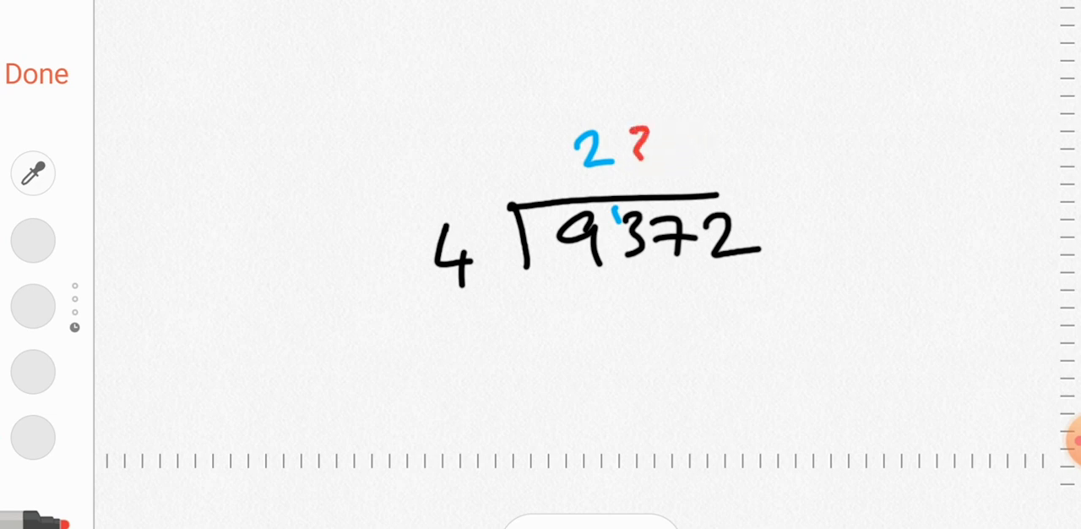
left_click_drag(642, 127, 639, 172)
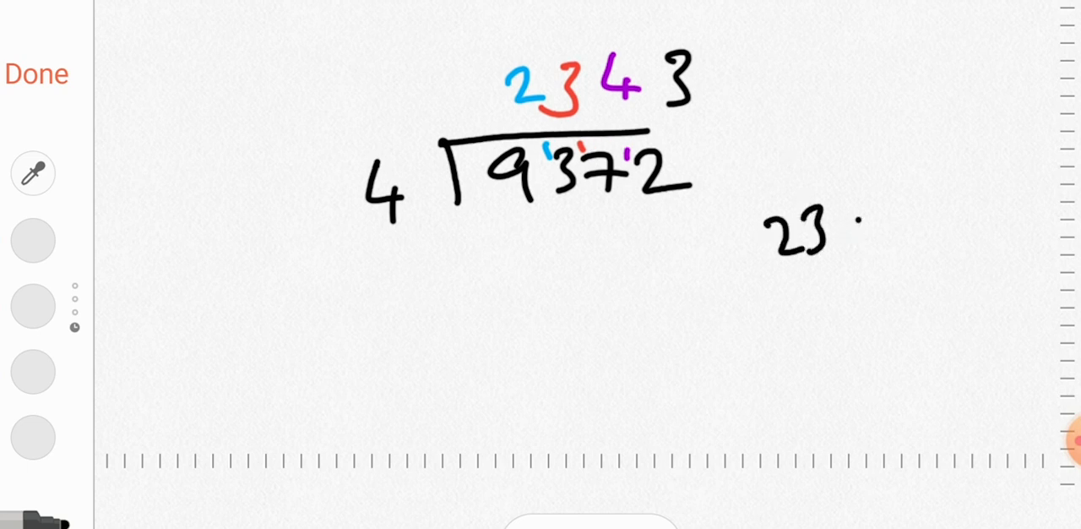
Step: Work out the check 2343 × 4 = 9372 to the right of the division
left_click_drag(845, 237, 909, 237)
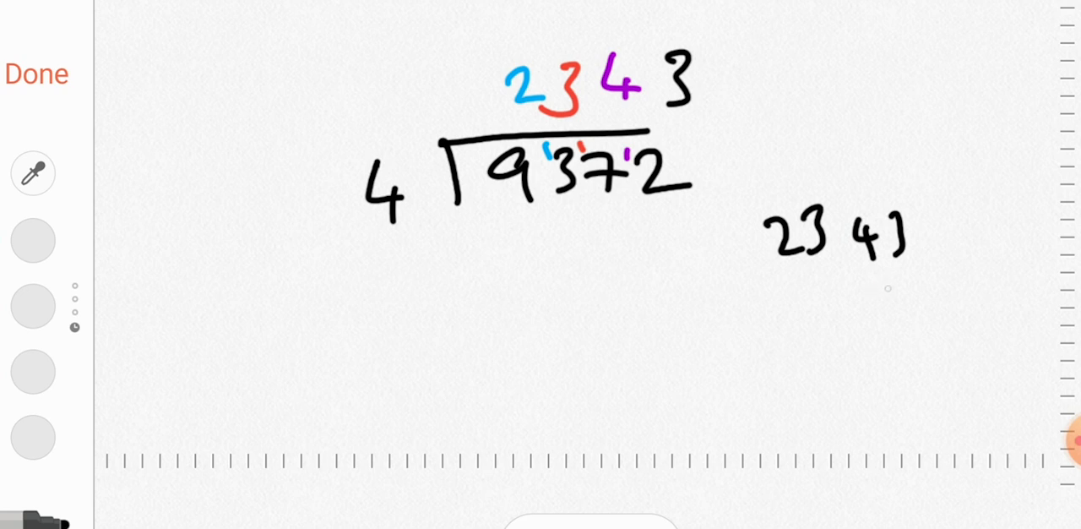
left_click_drag(844, 296, 899, 313)
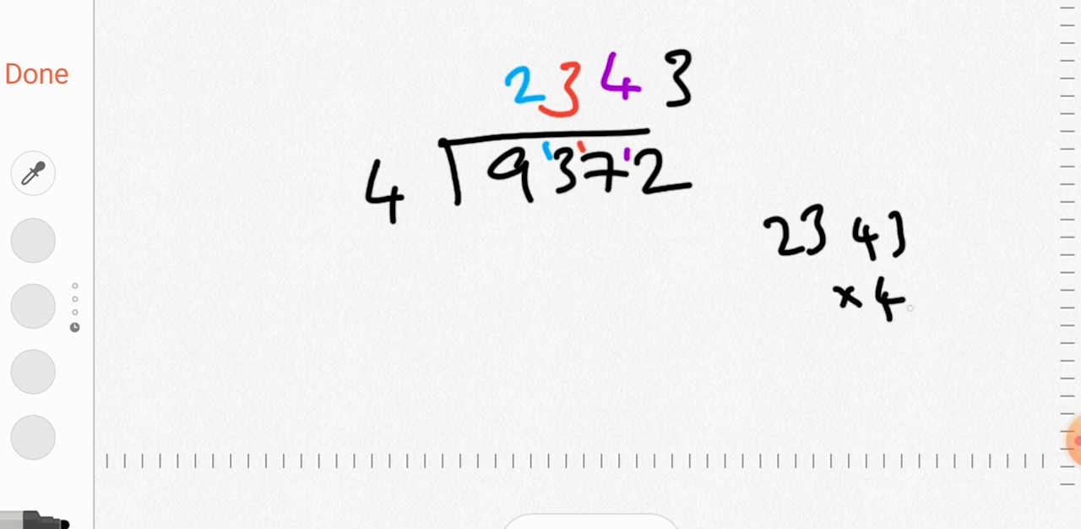
left_click_drag(862, 355, 836, 423)
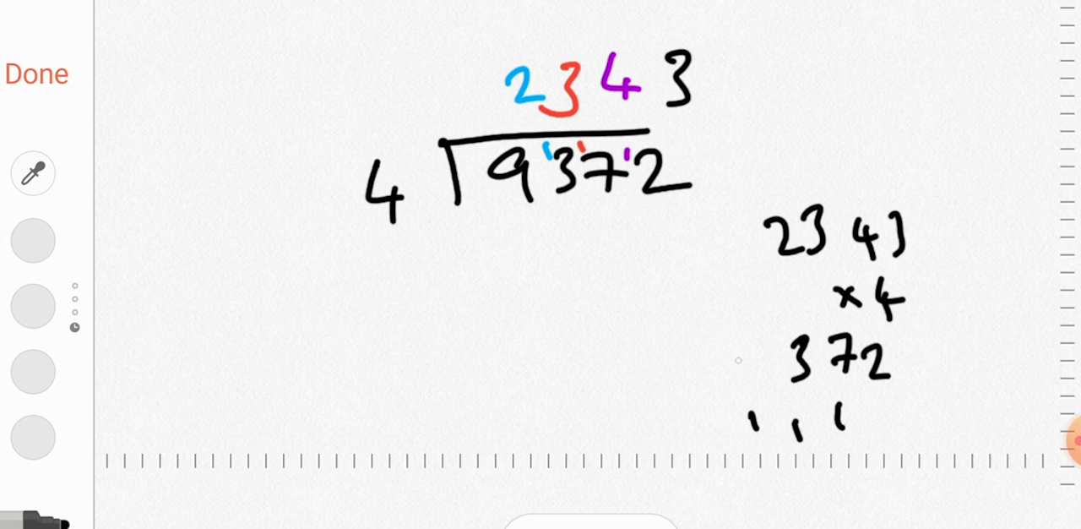
left_click_drag(751, 363, 870, 389)
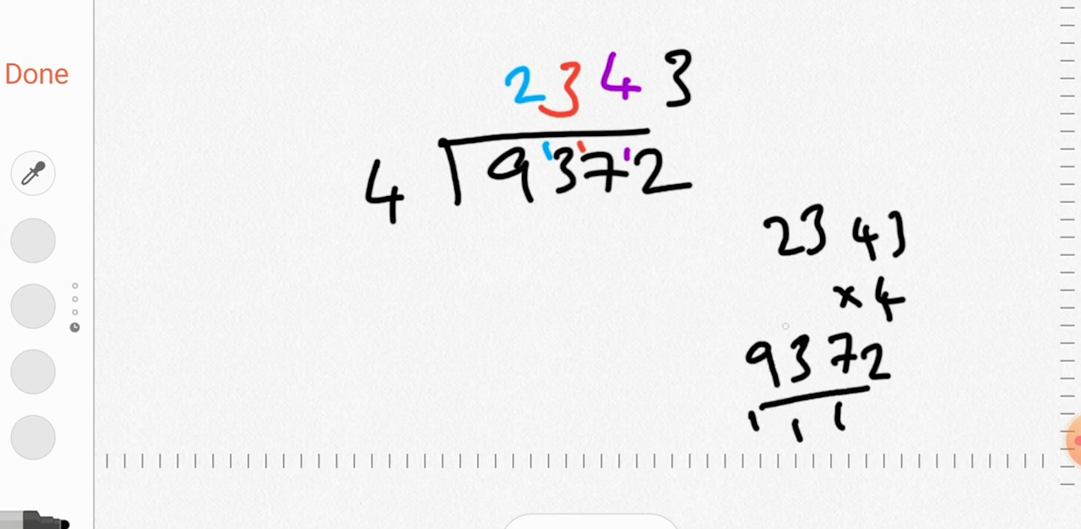
Step: Draw a line under the dividend 9372
left_click_drag(486, 236, 642, 227)
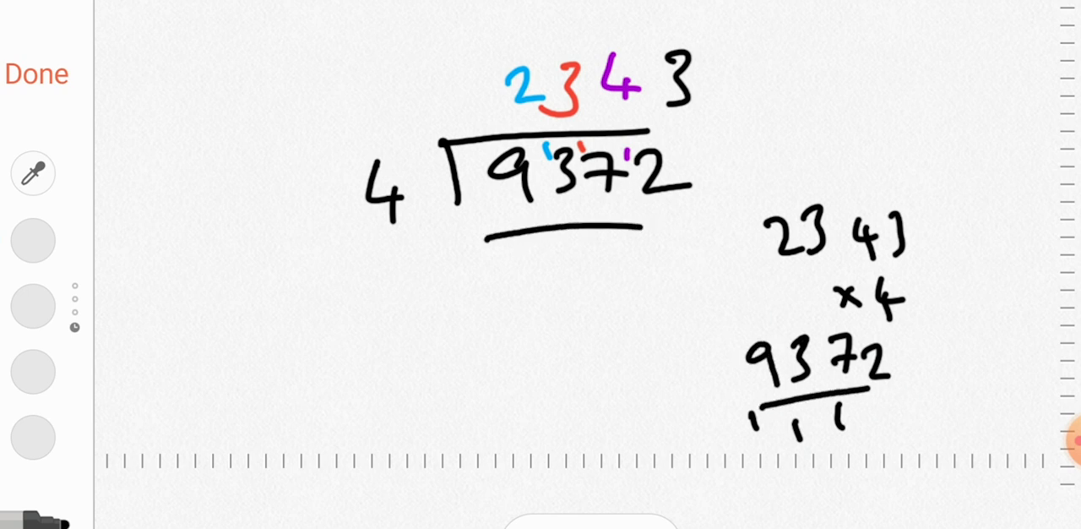